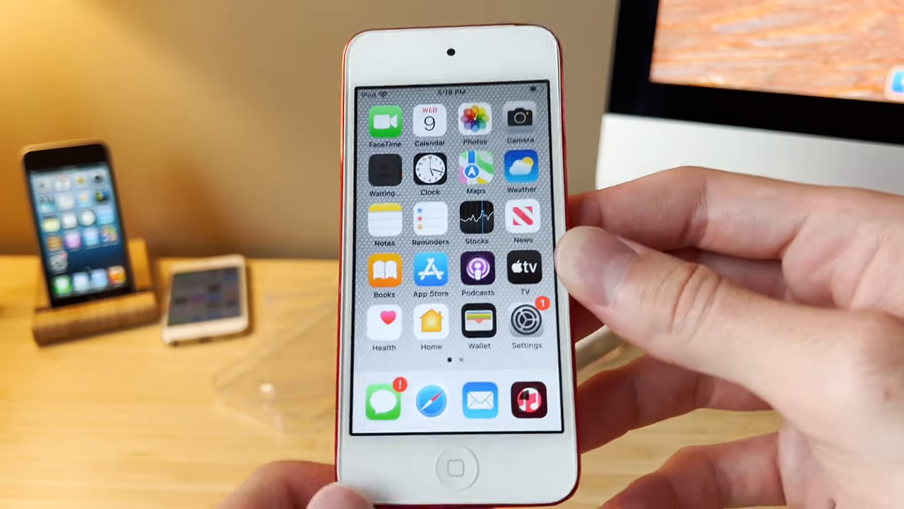
scroll(left, 3)
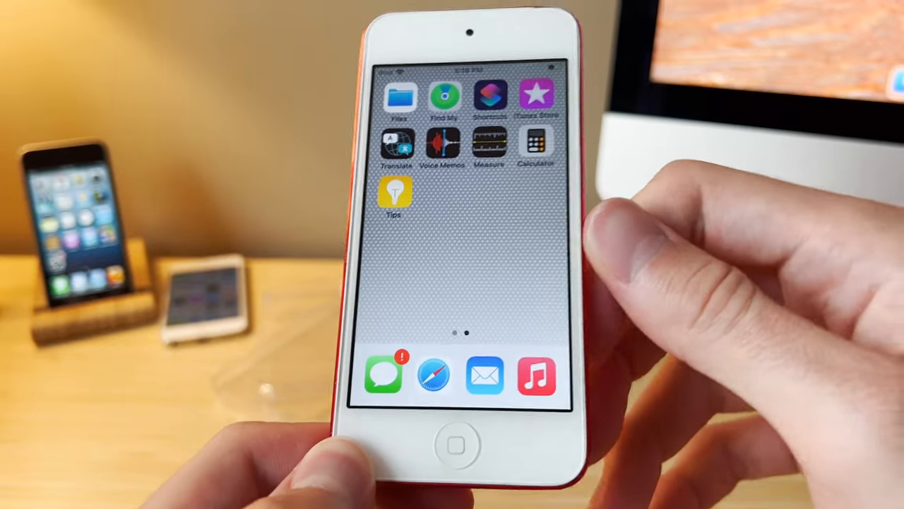
click(536, 145)
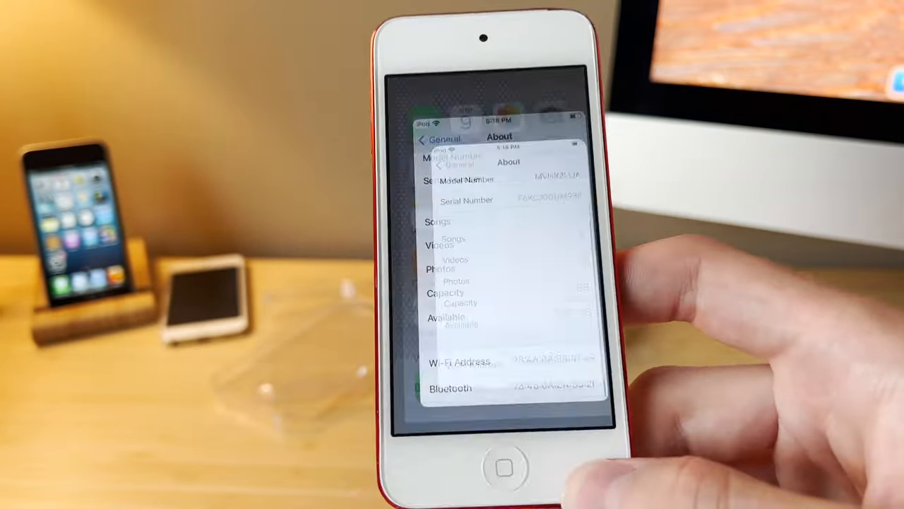
click(505, 467)
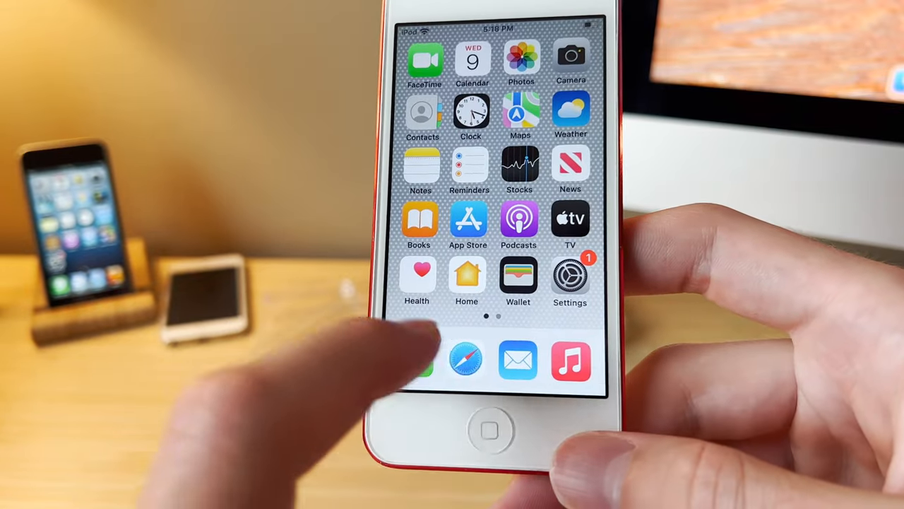
click(464, 361)
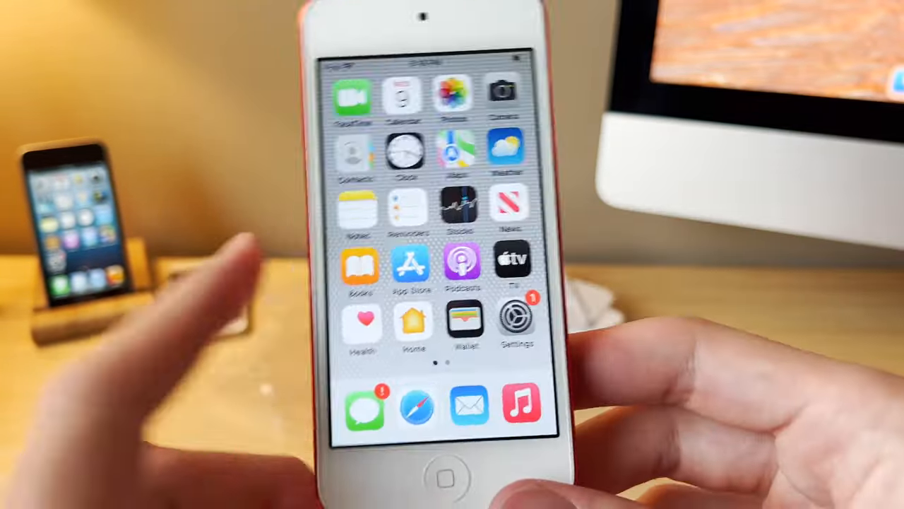
scroll(left, 3)
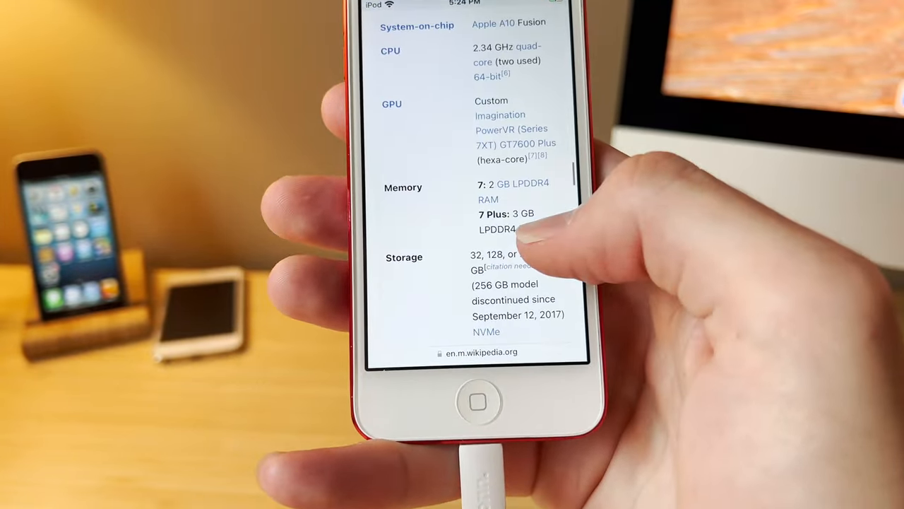
scroll(down, 3)
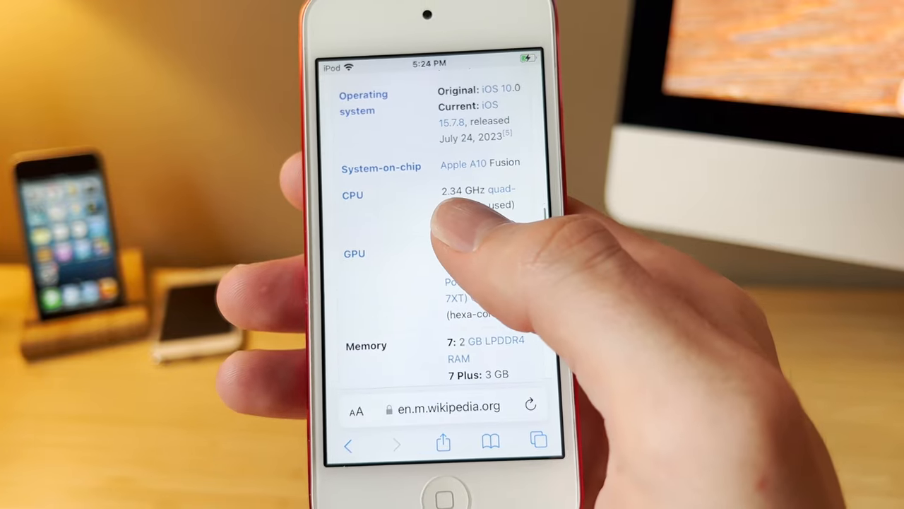